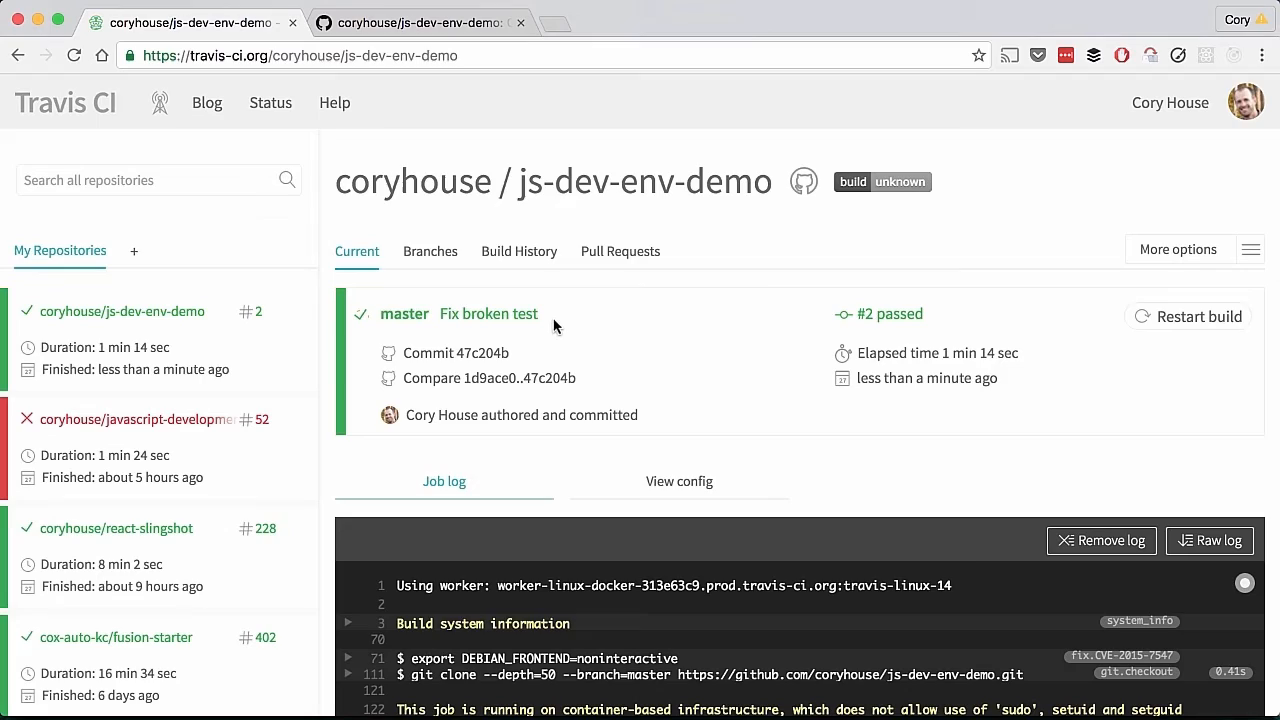
Add a prestart-mockapi script running generate-mock-data to package.json, then start the app with npm start -s
{"action": "scroll", "scroll_direction": "down", "scroll_amount": 3}
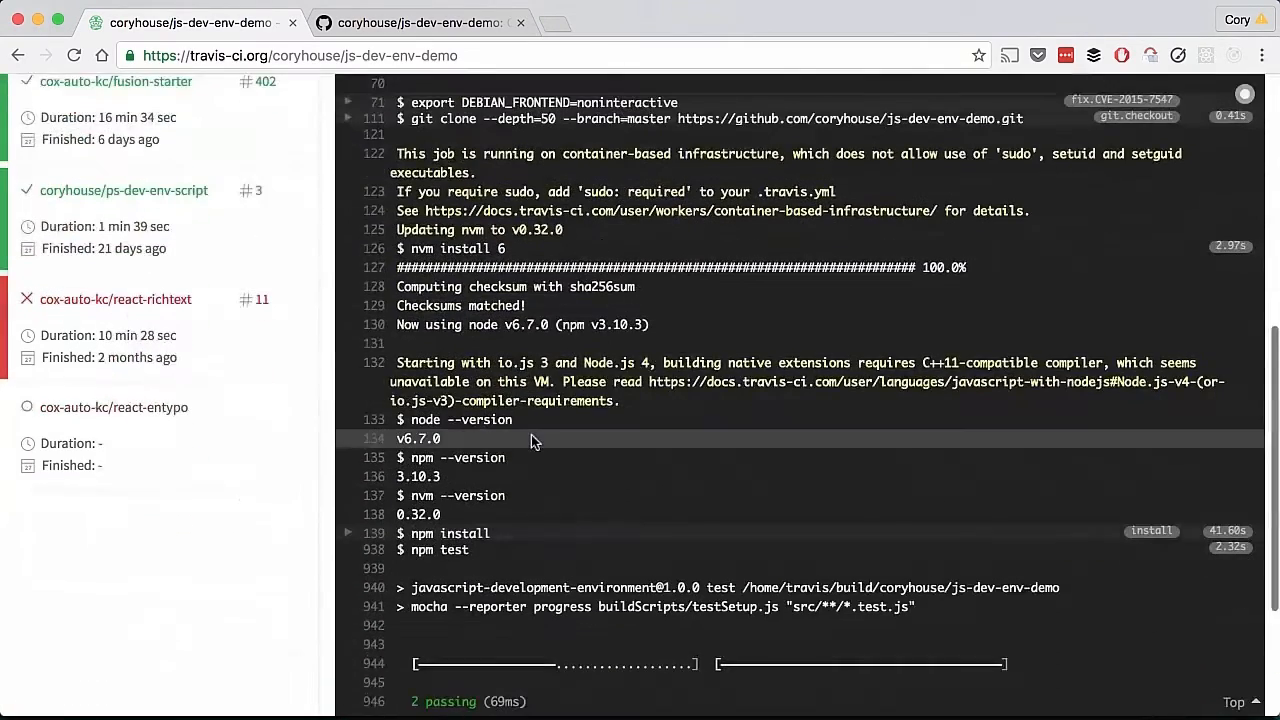
{"action": "scroll", "scroll_direction": "down", "scroll_amount": 3}
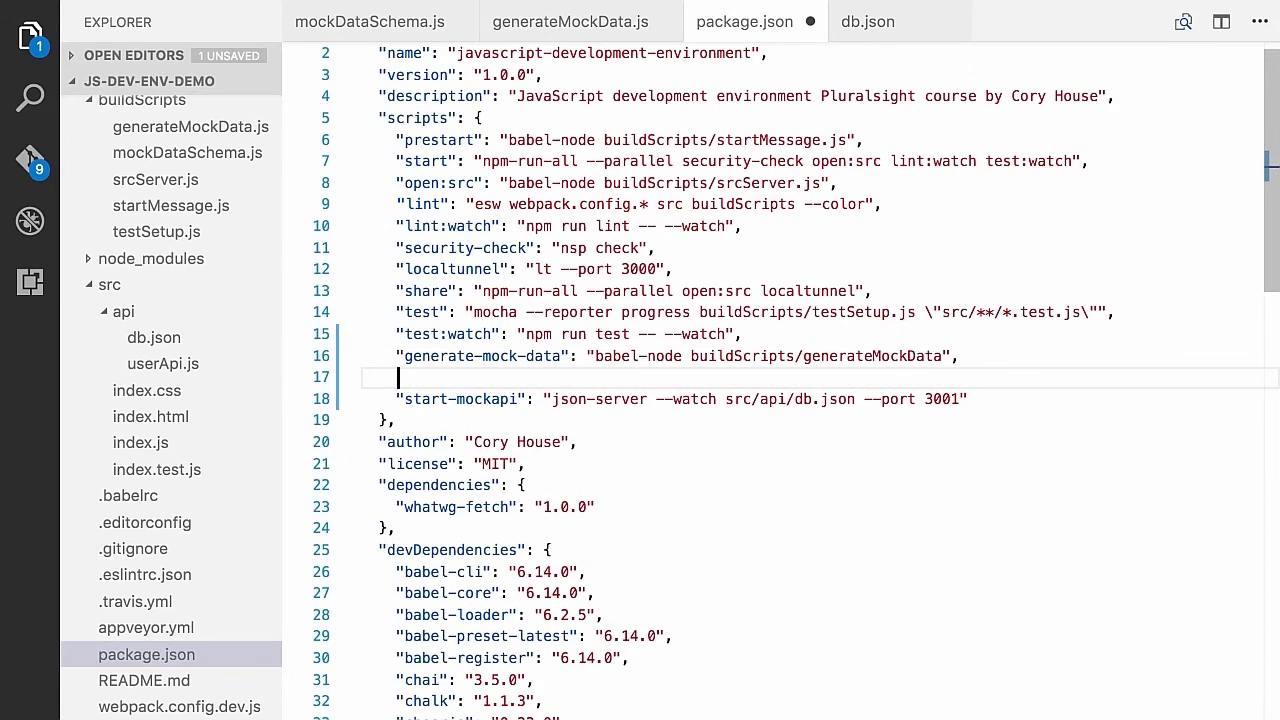
{"action": "type", "text": "\"prestart-mockapi\": \"npm run generate-mock-data\","}
{"action": "type", "text": "npm sta"}
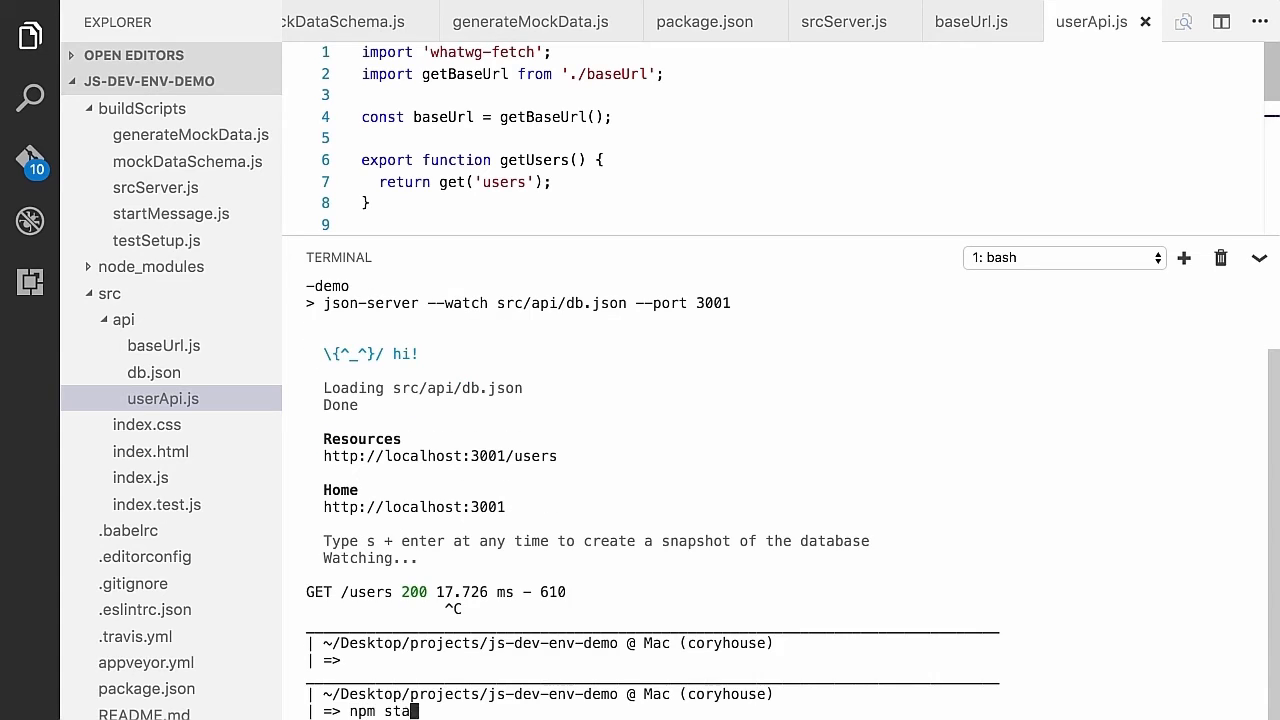
{"action": "key", "text": "Enter"}
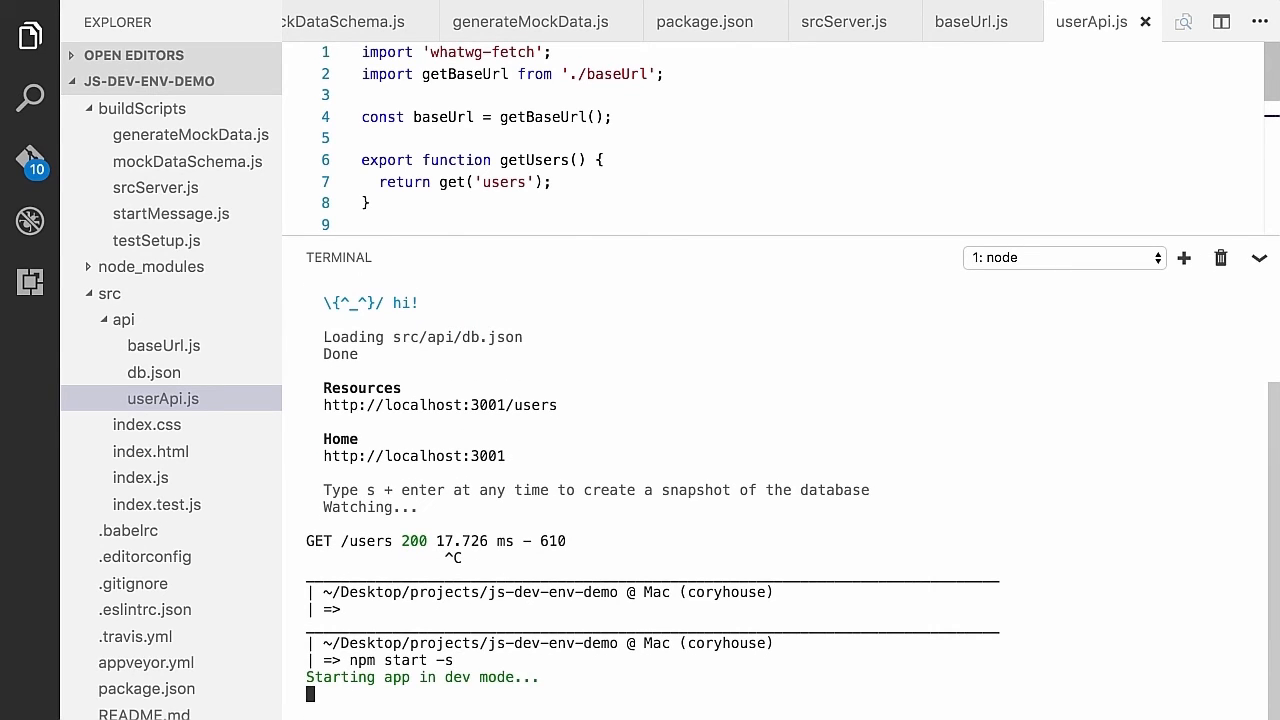